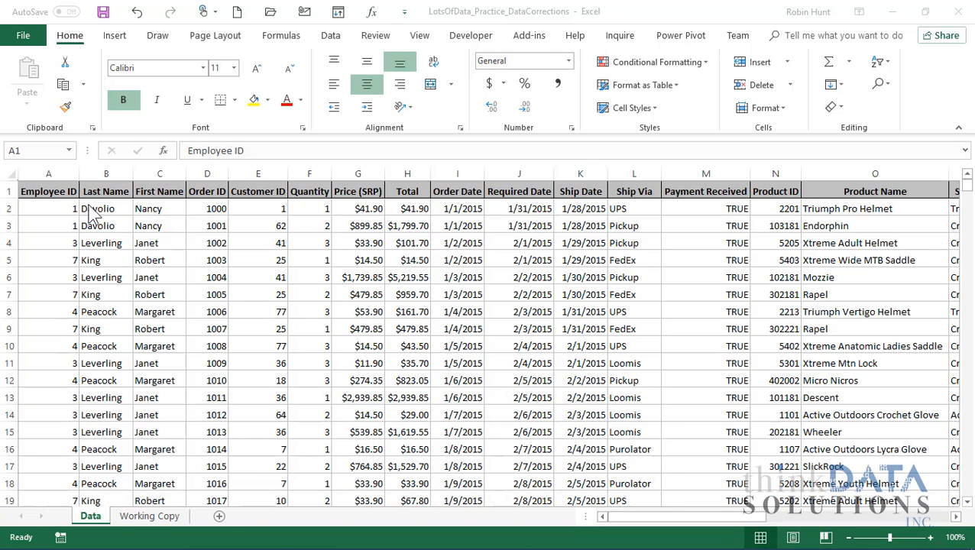
Step: Sort the order rows A to Z by Last Name, putting Davolio first
{"action": "left_click", "coordinate": [106, 207]}
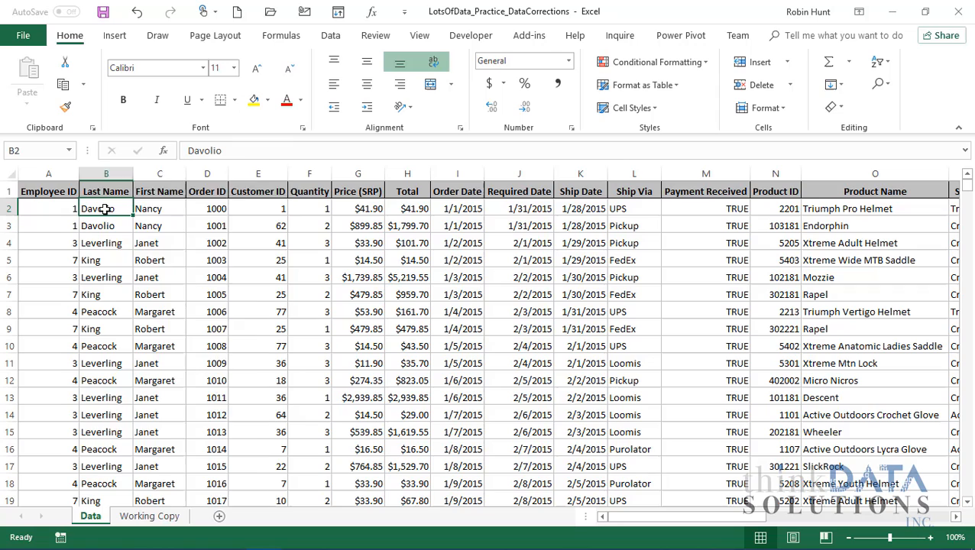
{"action": "right_click", "coordinate": [106, 208]}
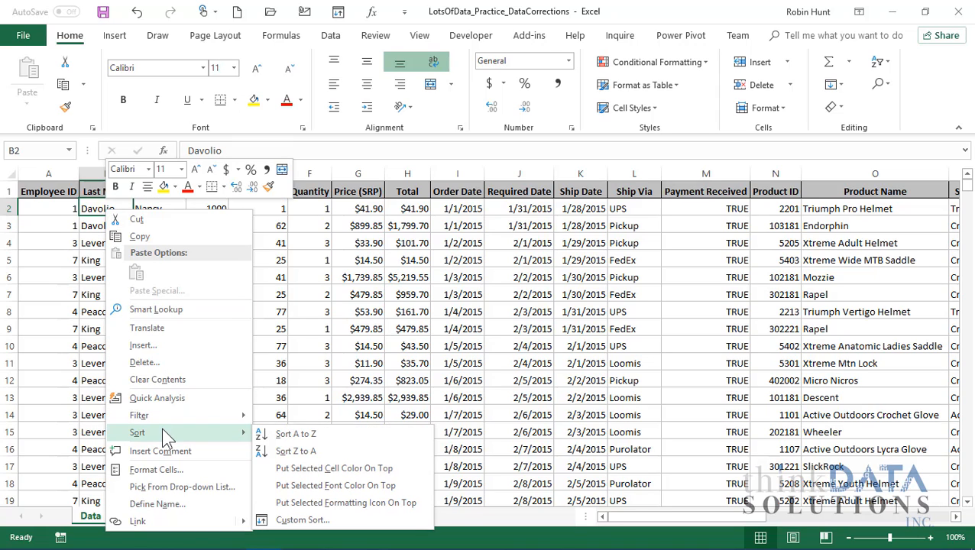
{"action": "left_click", "coordinate": [295, 434]}
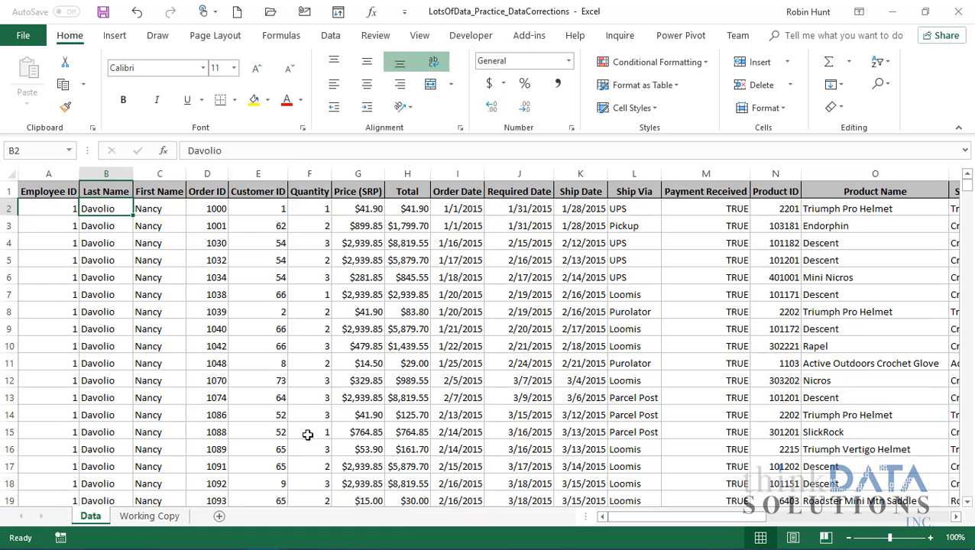
{"action": "mouse_move", "coordinate": [147, 304]}
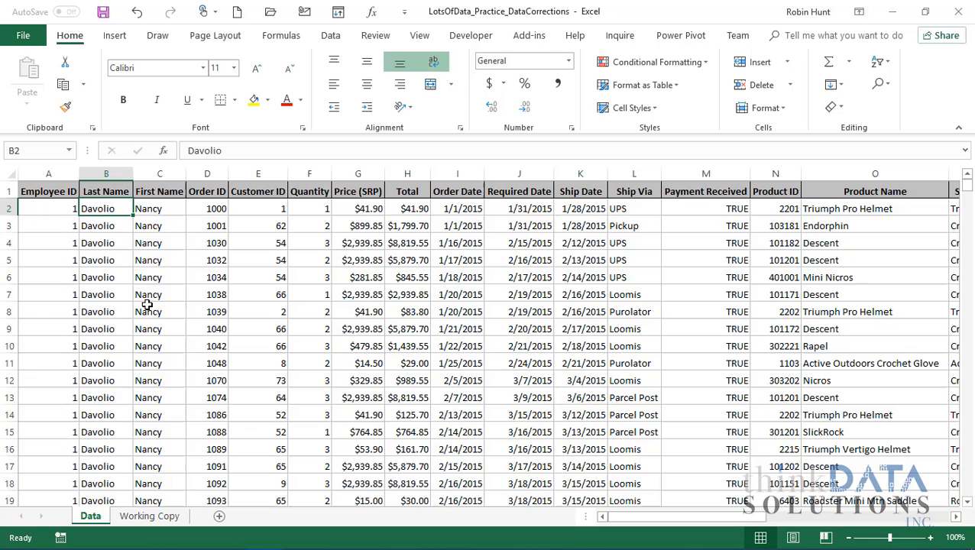
{"action": "mouse_move", "coordinate": [152, 292]}
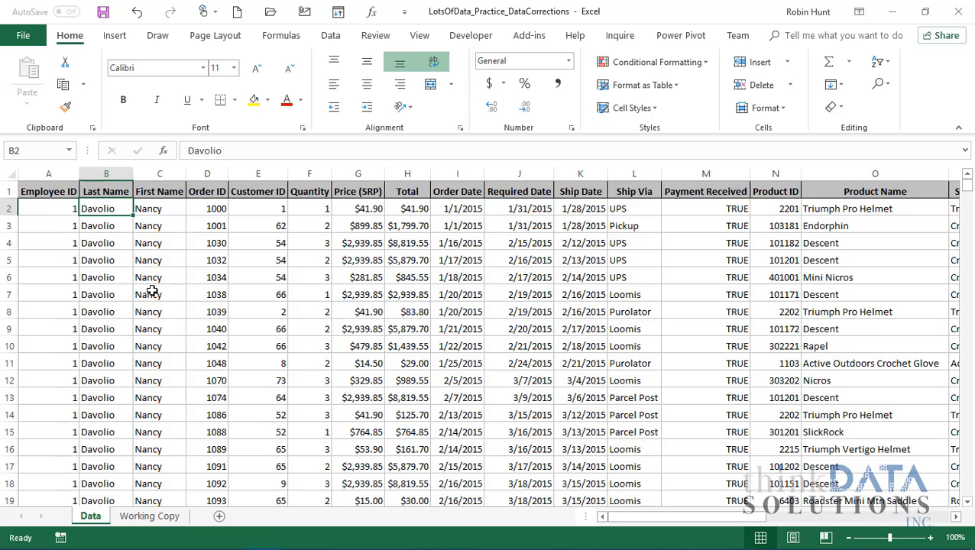
Step: Select Davolio's 611 Price (SRP) cells in column G to show sum, count and average
{"action": "left_click_drag", "start_coordinate": [357, 208], "coordinate": [357, 328]}
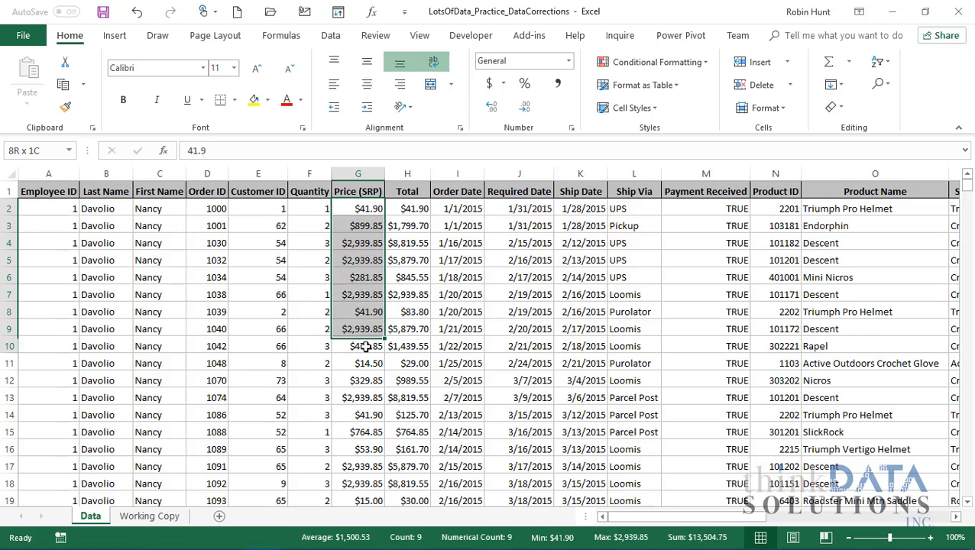
{"action": "scroll", "scroll_direction": "down", "scroll_amount": 3}
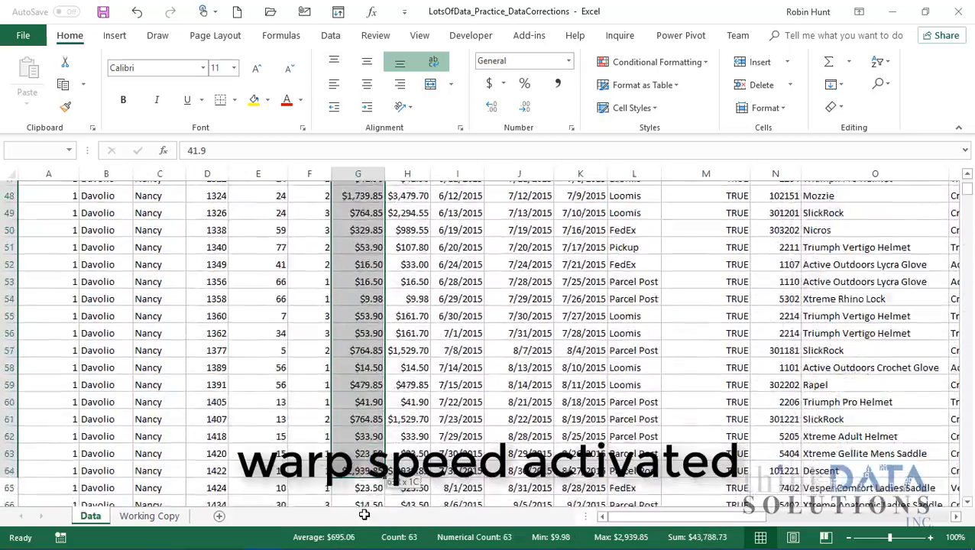
{"action": "scroll", "scroll_direction": "down", "scroll_amount": 3}
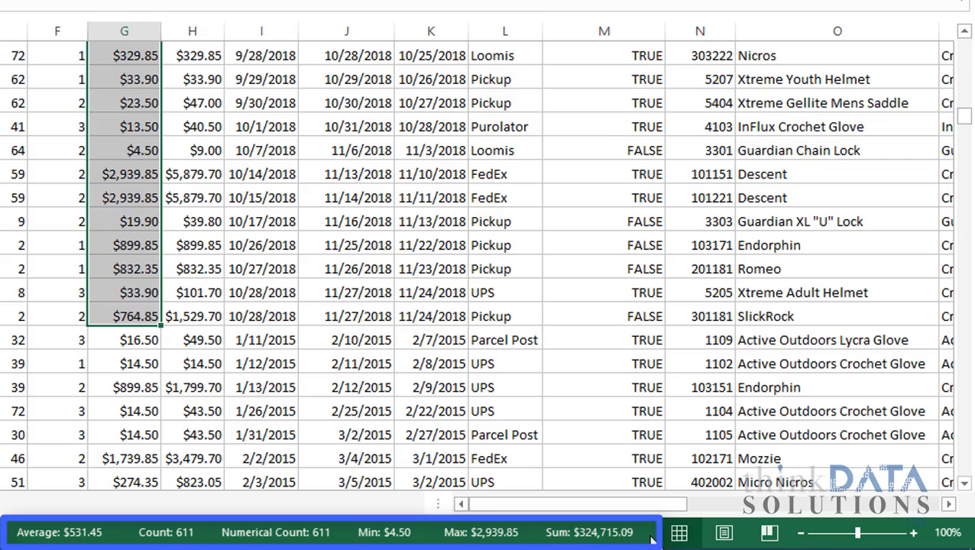
{"action": "mouse_move", "coordinate": [535, 543]}
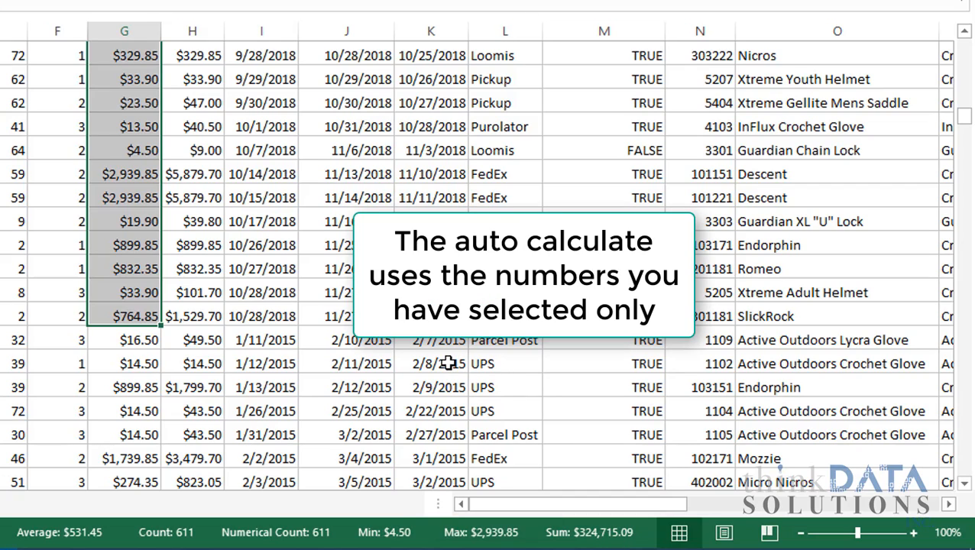
{"action": "mouse_move", "coordinate": [485, 473]}
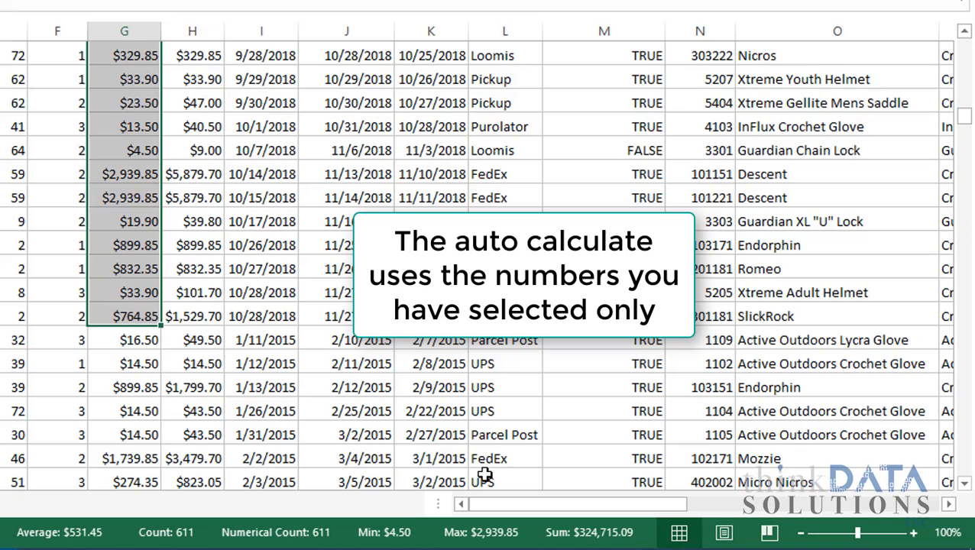
{"action": "mouse_move", "coordinate": [447, 435]}
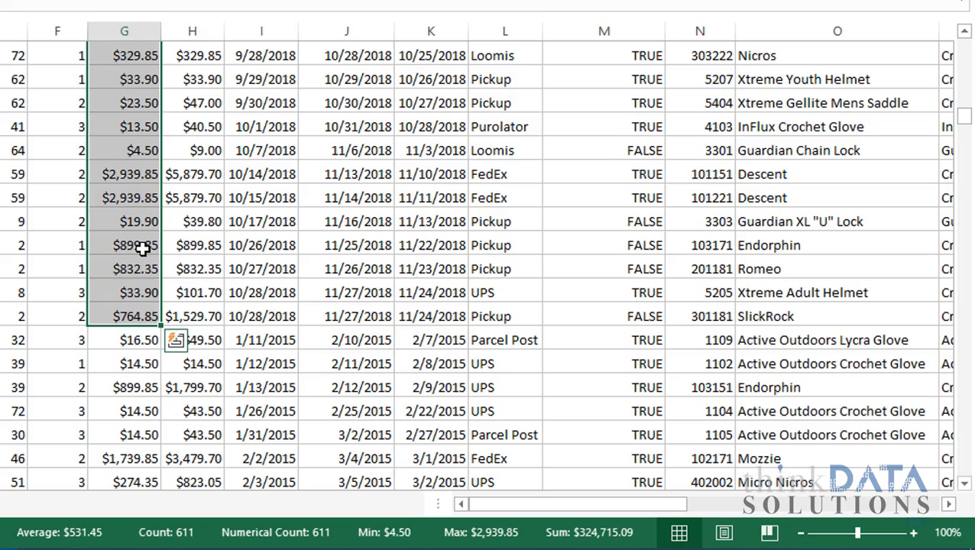
{"action": "mouse_move", "coordinate": [271, 284]}
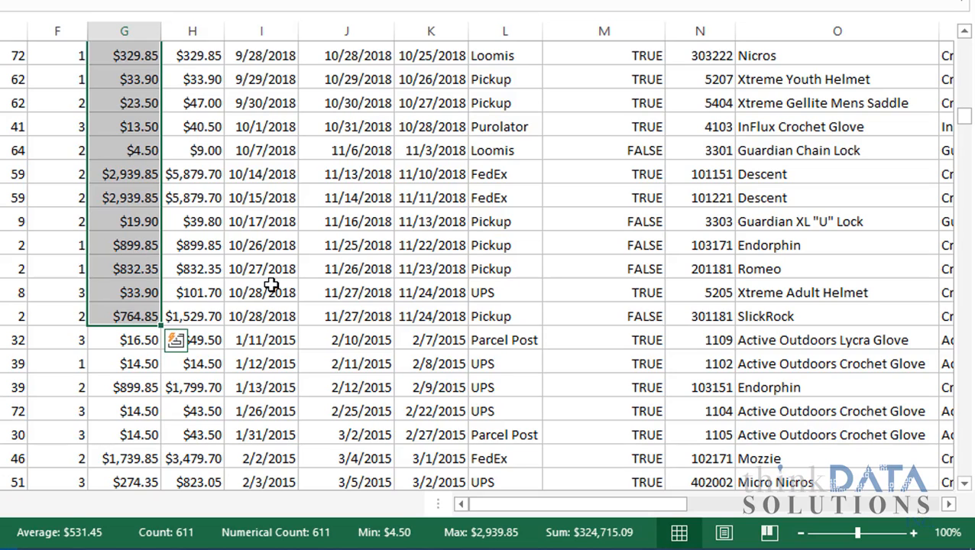